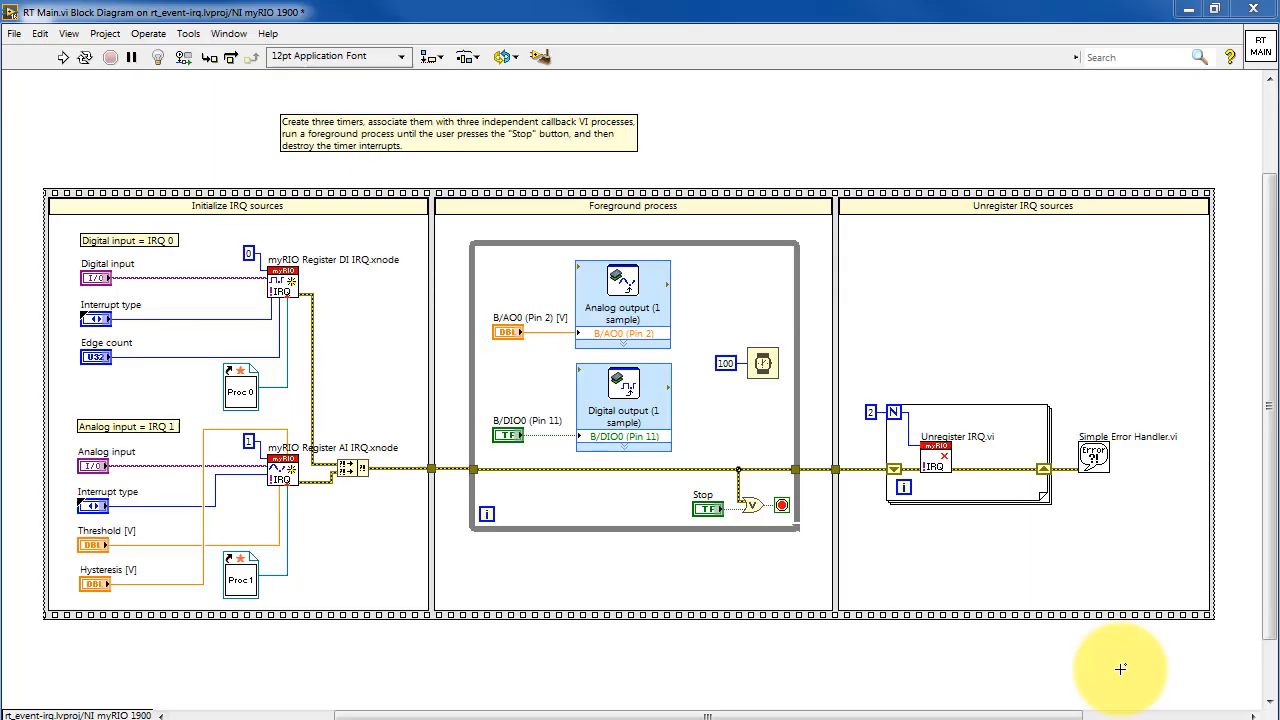
mouse_move(185, 218)
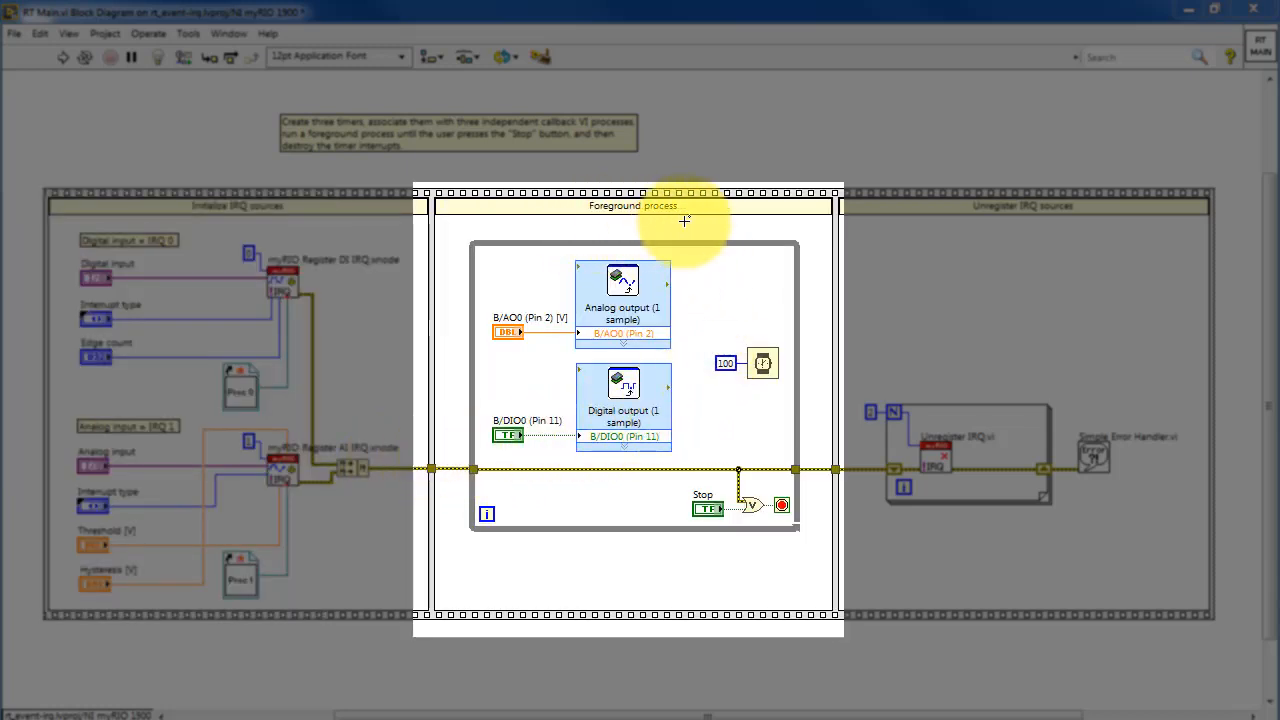
mouse_move(479, 353)
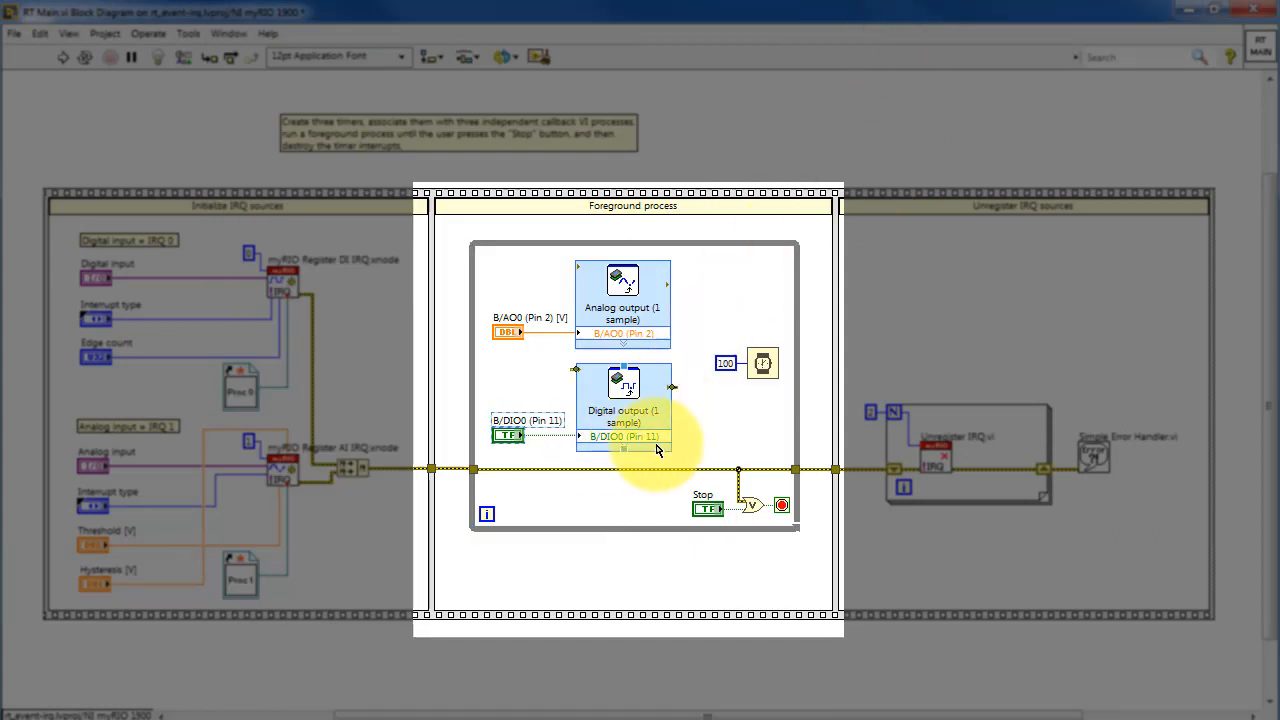
mouse_move(760, 399)
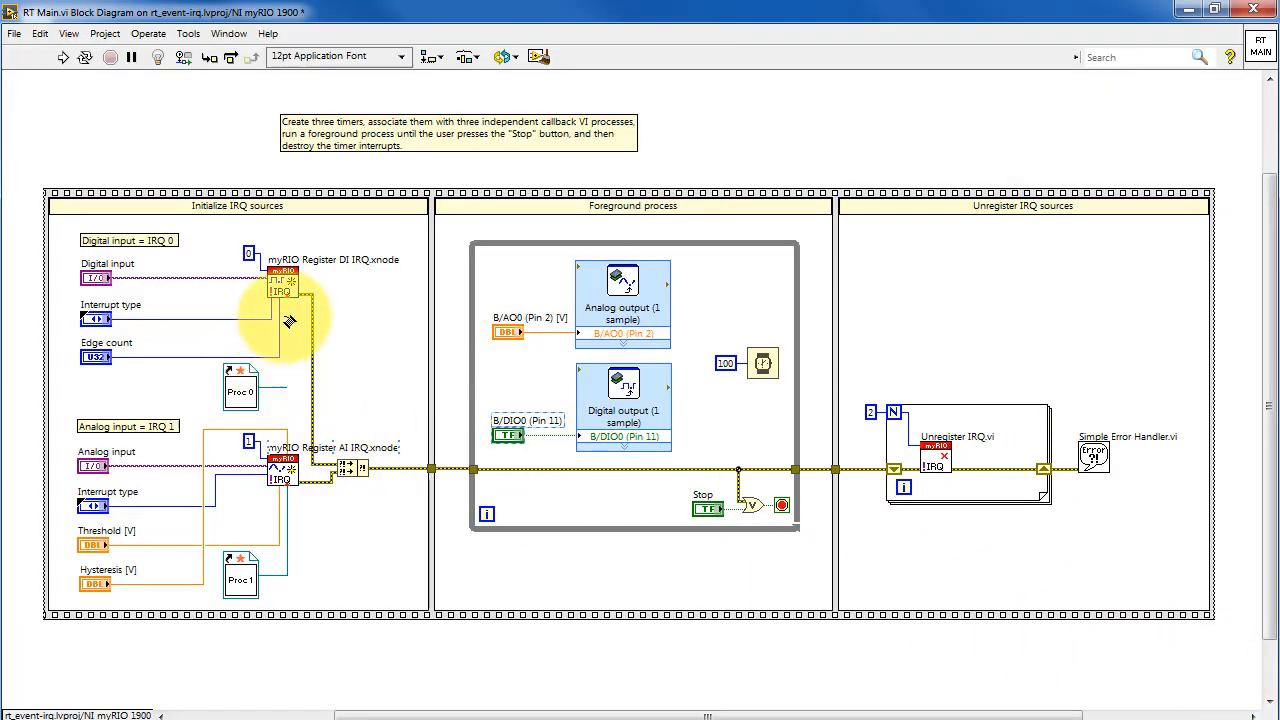
mouse_move(290, 298)
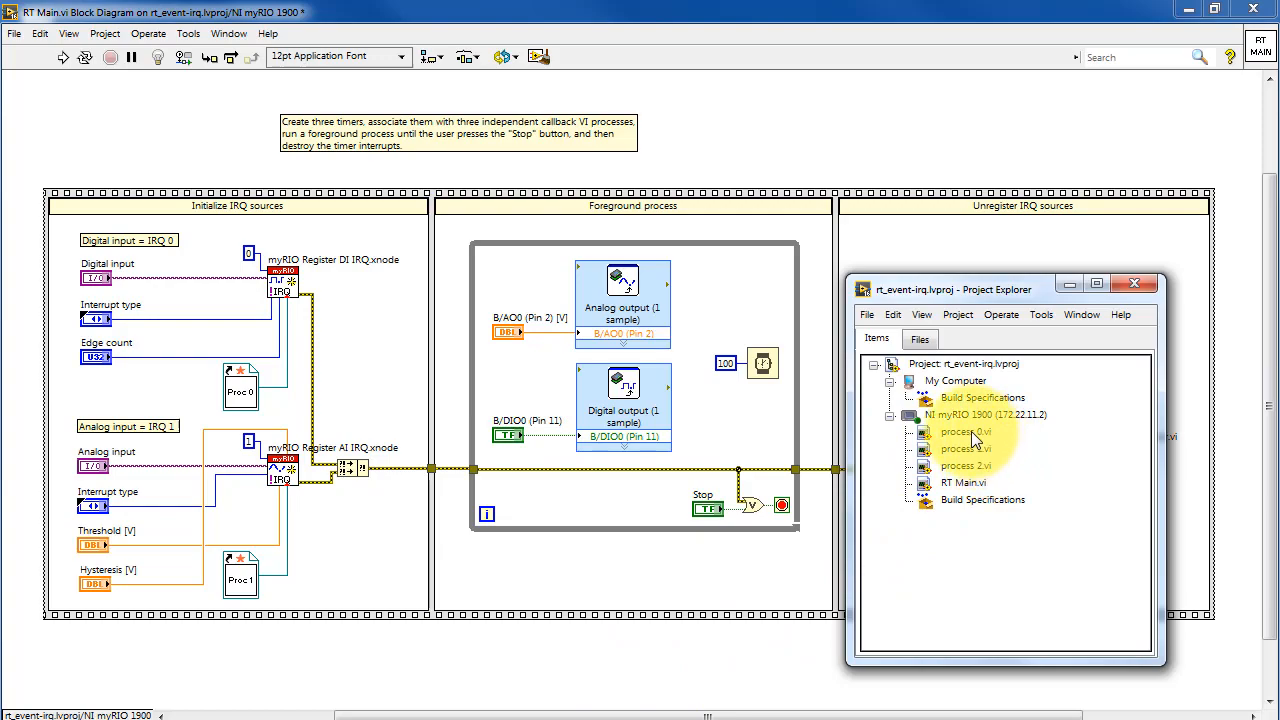
double_click(961, 432)
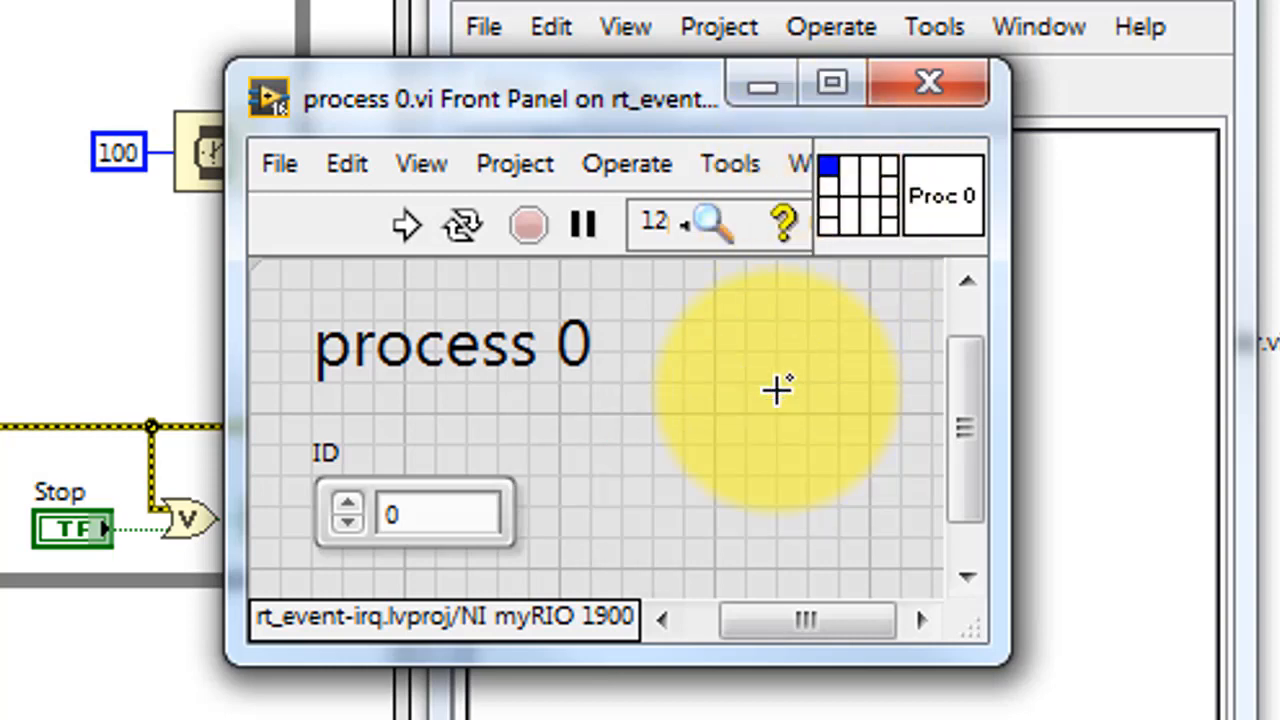
right_click(855, 195)
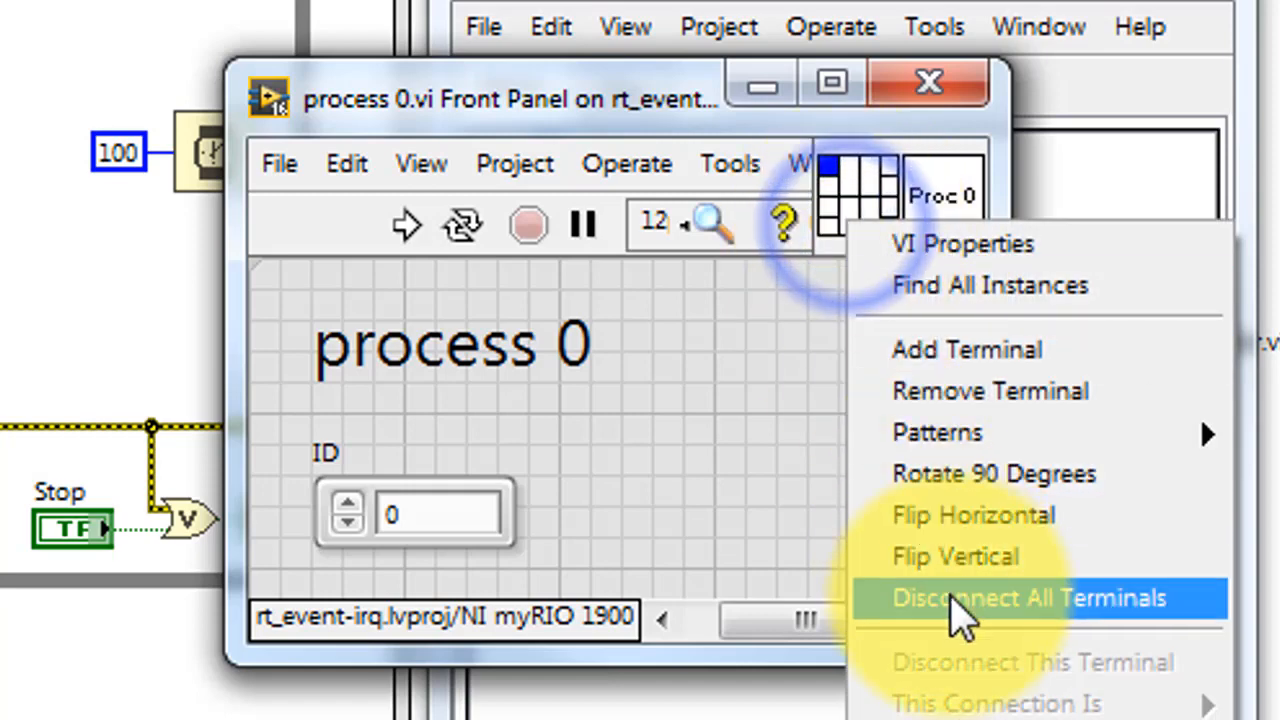
left_click(1040, 598)
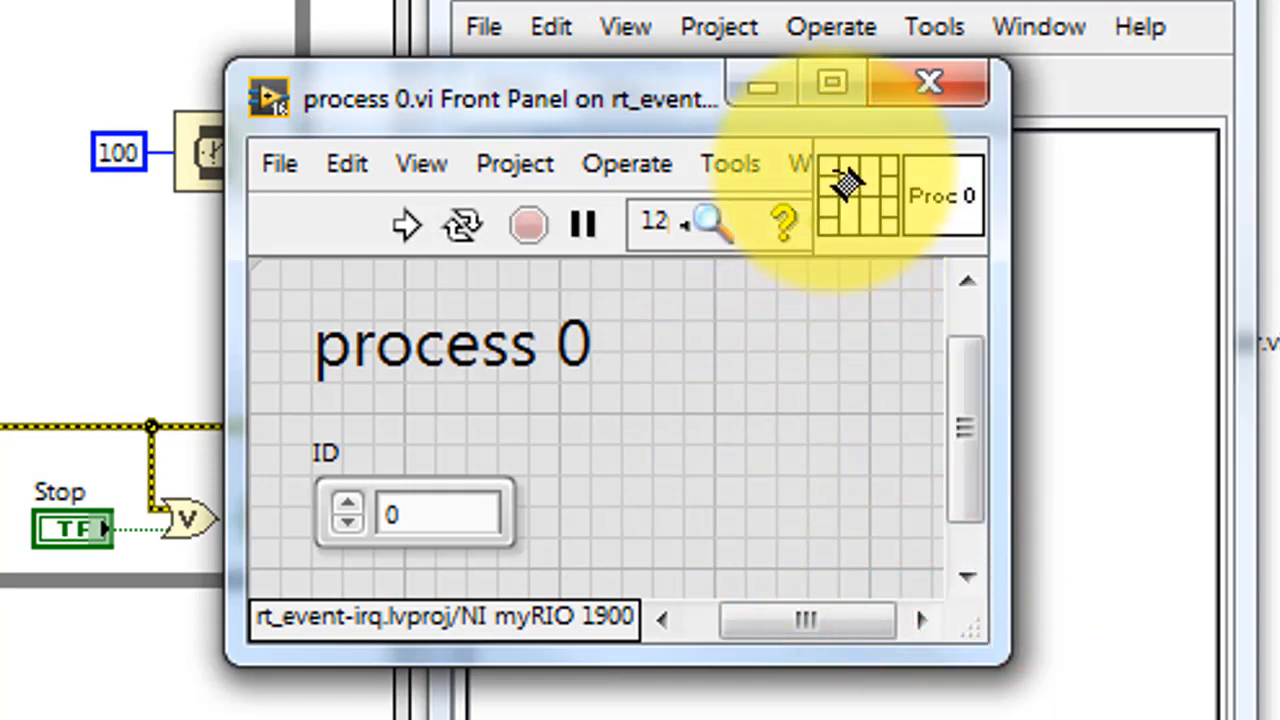
left_click(440, 515)
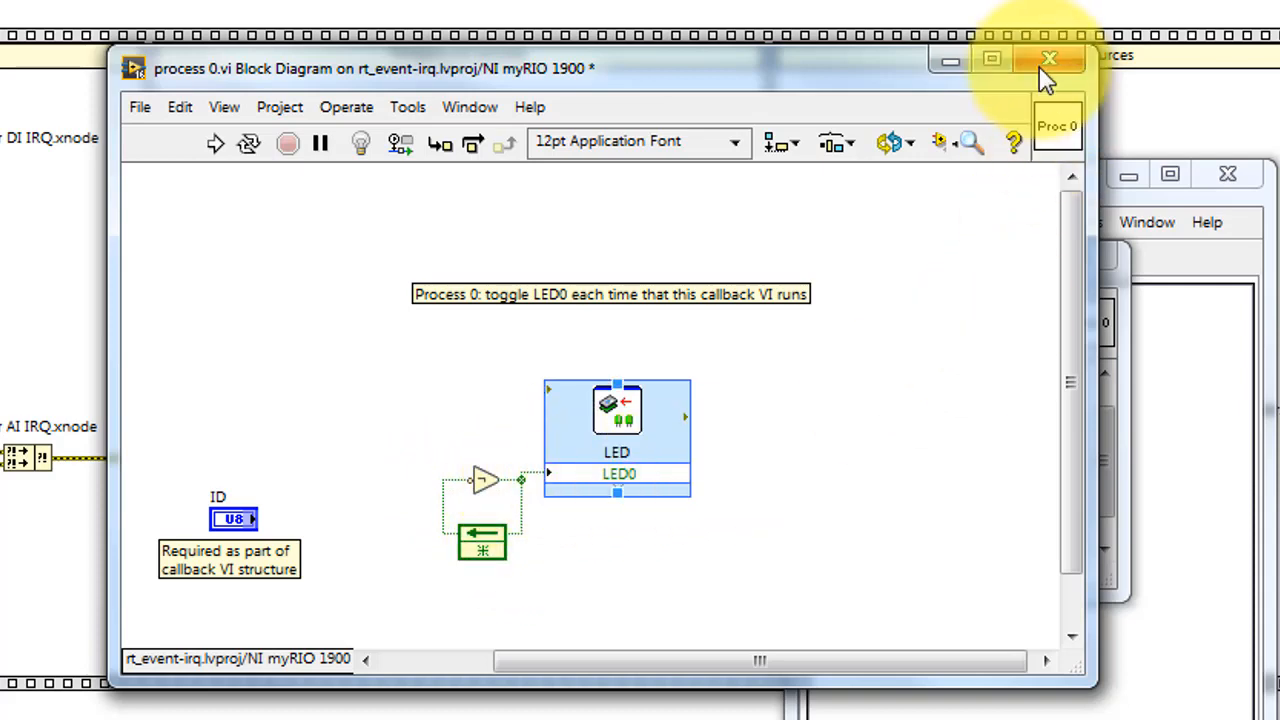
left_click(1047, 58)
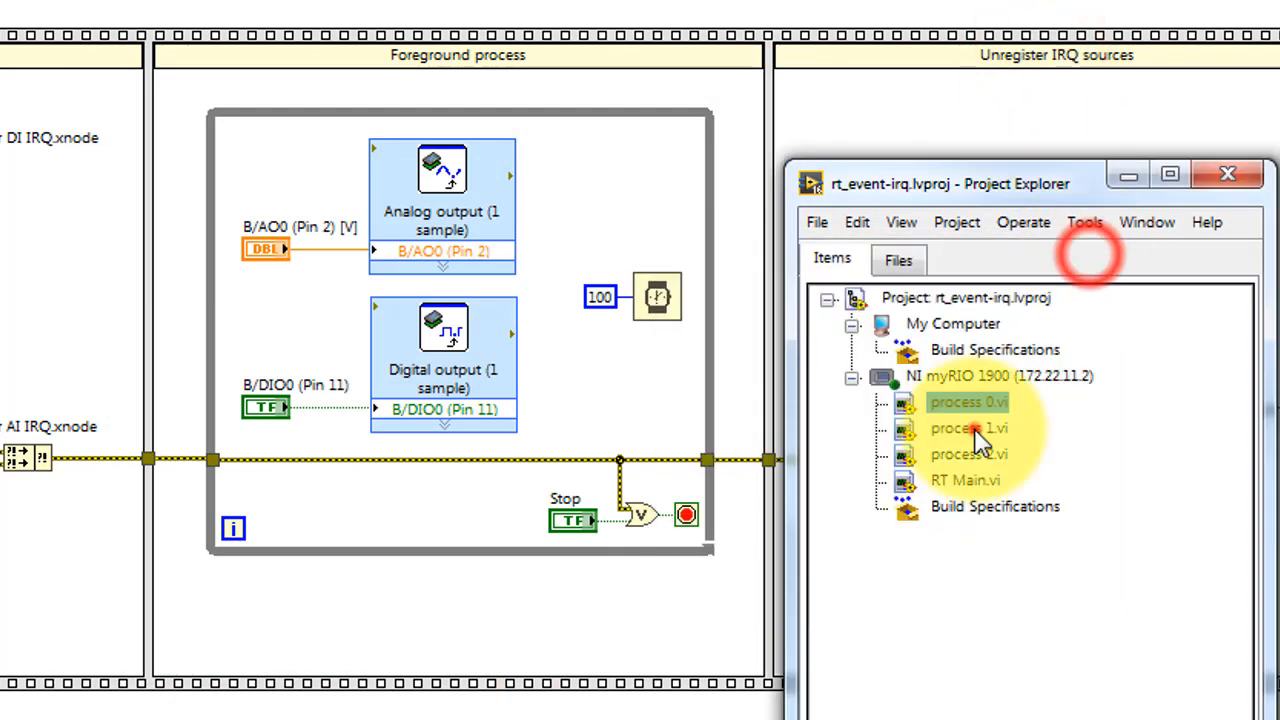
double_click(967, 428)
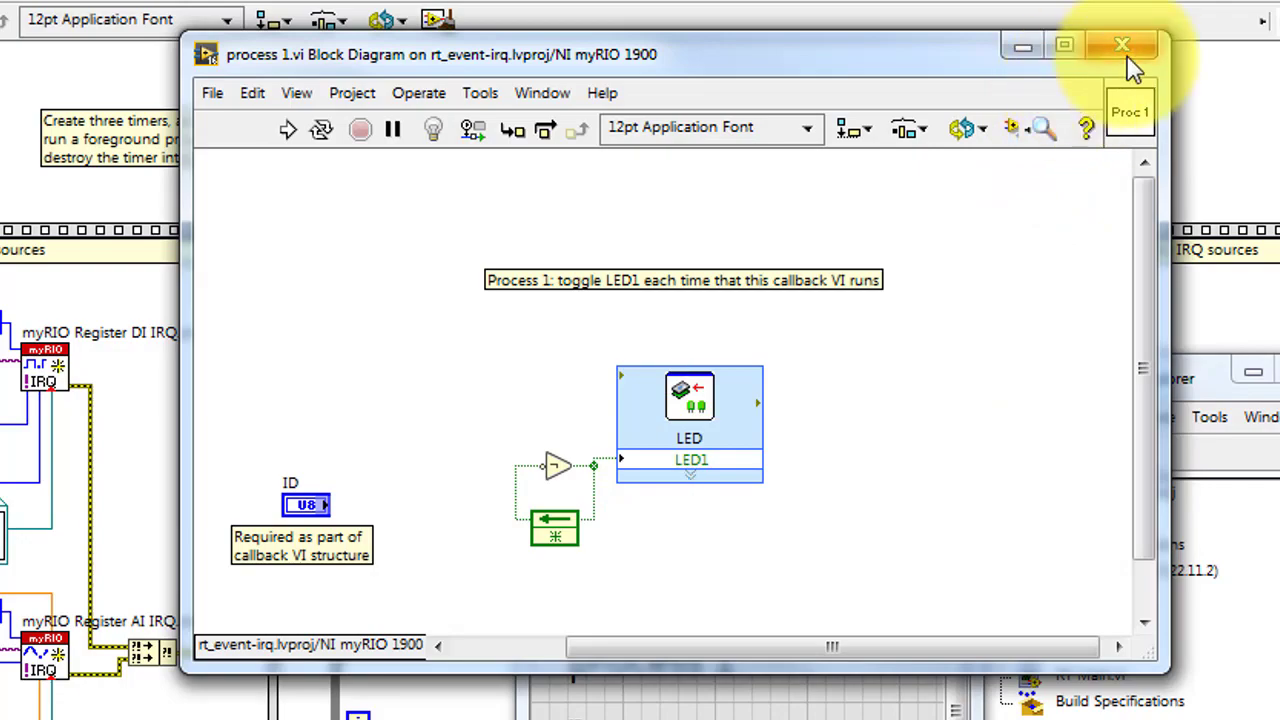
left_click(1121, 44)
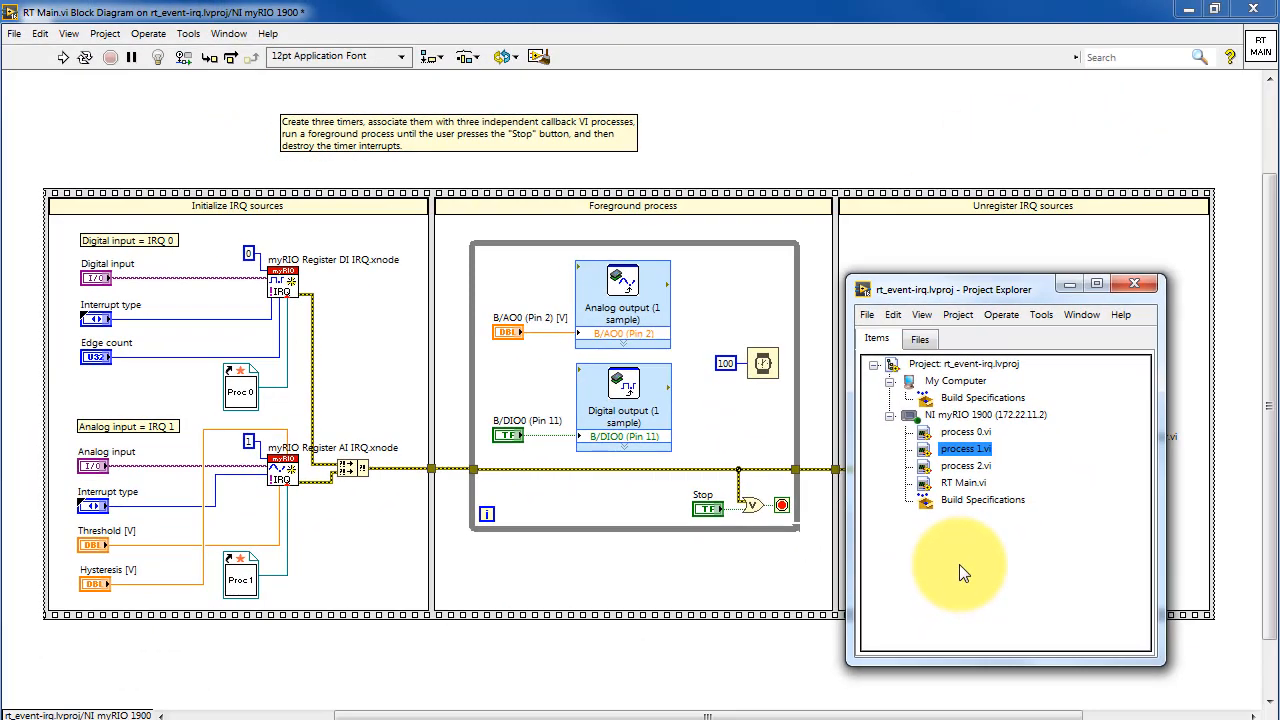
Close Project Explorer and place a myRIO Callback VI Reference pointing to process 2.vi
left_click(1135, 283)
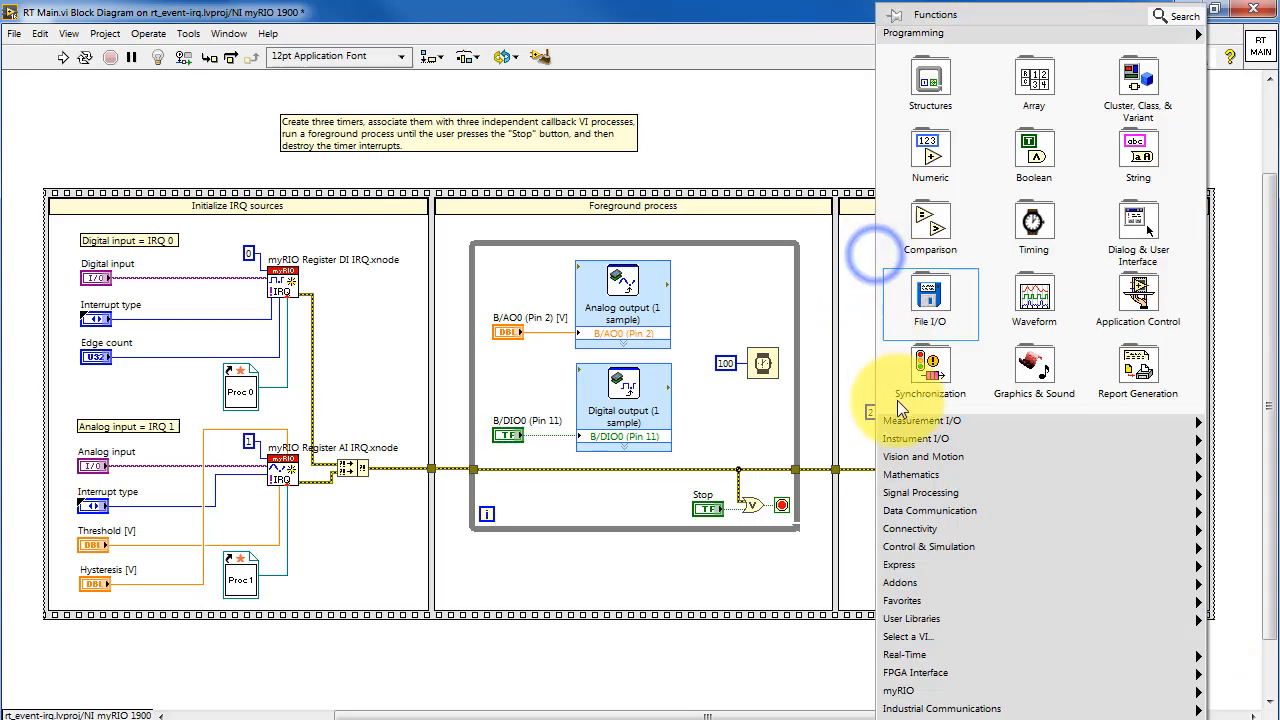
left_click(900, 690)
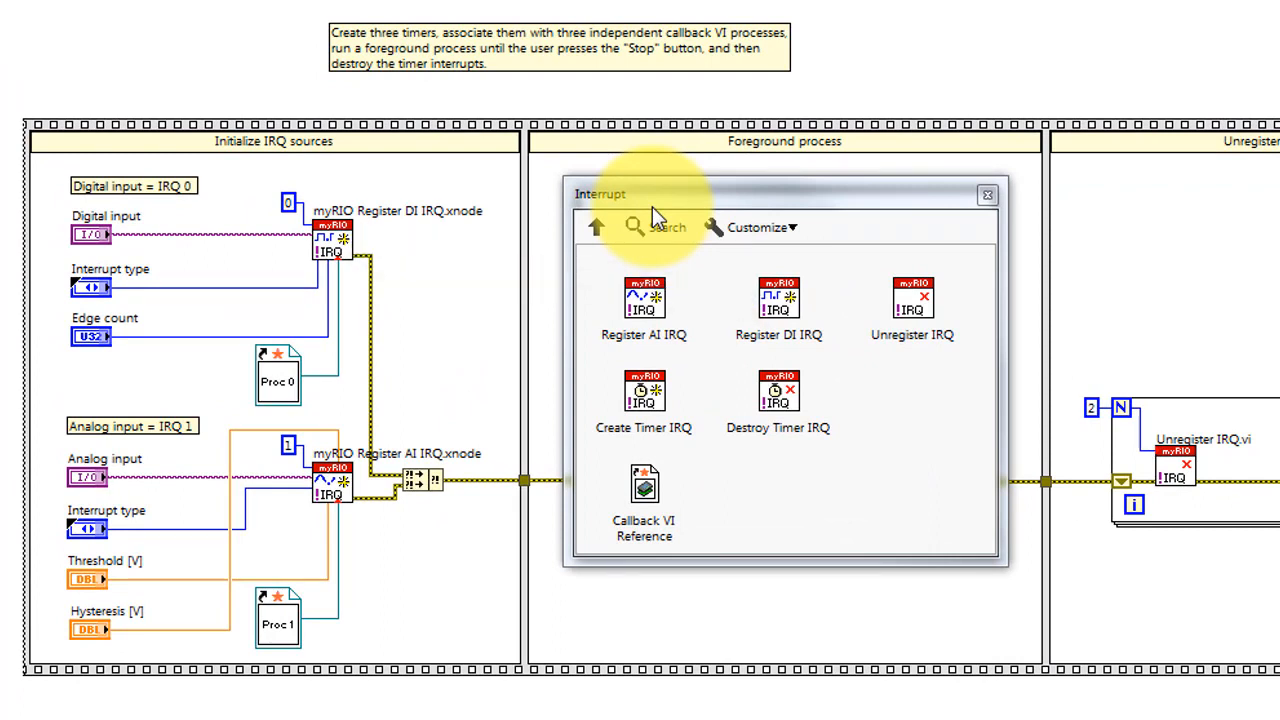
left_click_drag(643, 300, 360, 485)
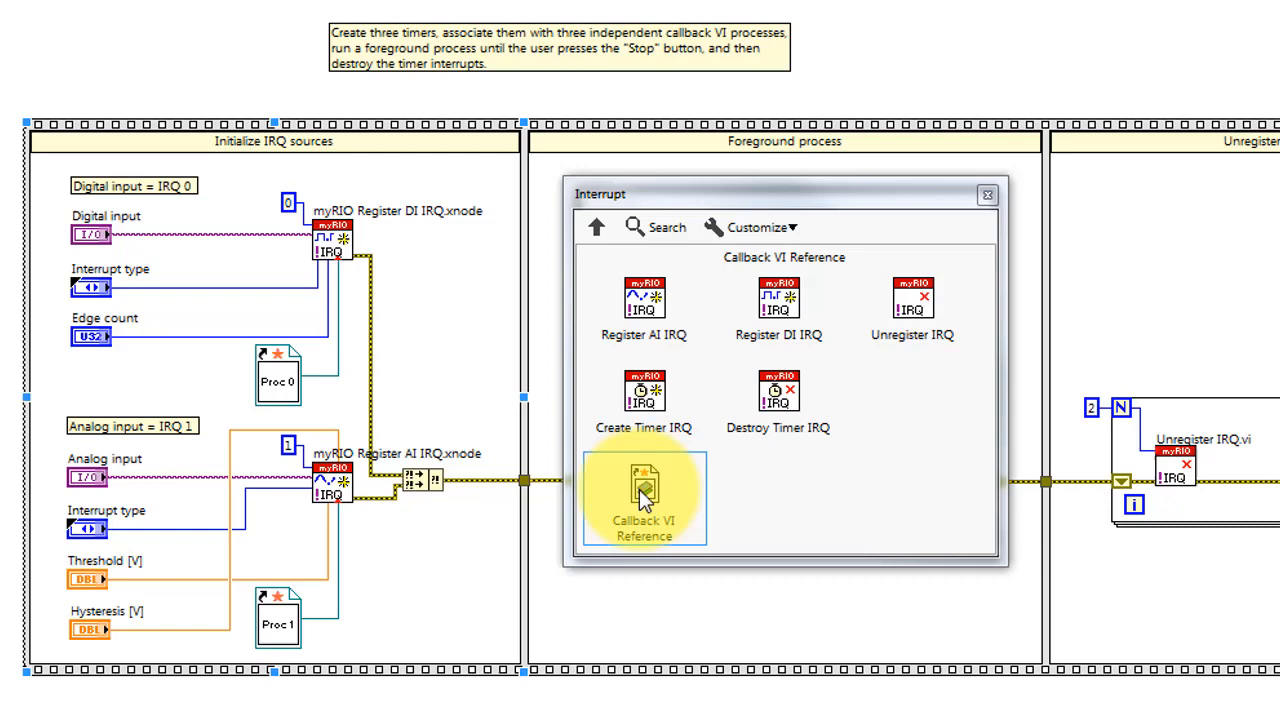
left_click_drag(643, 490, 420, 380)
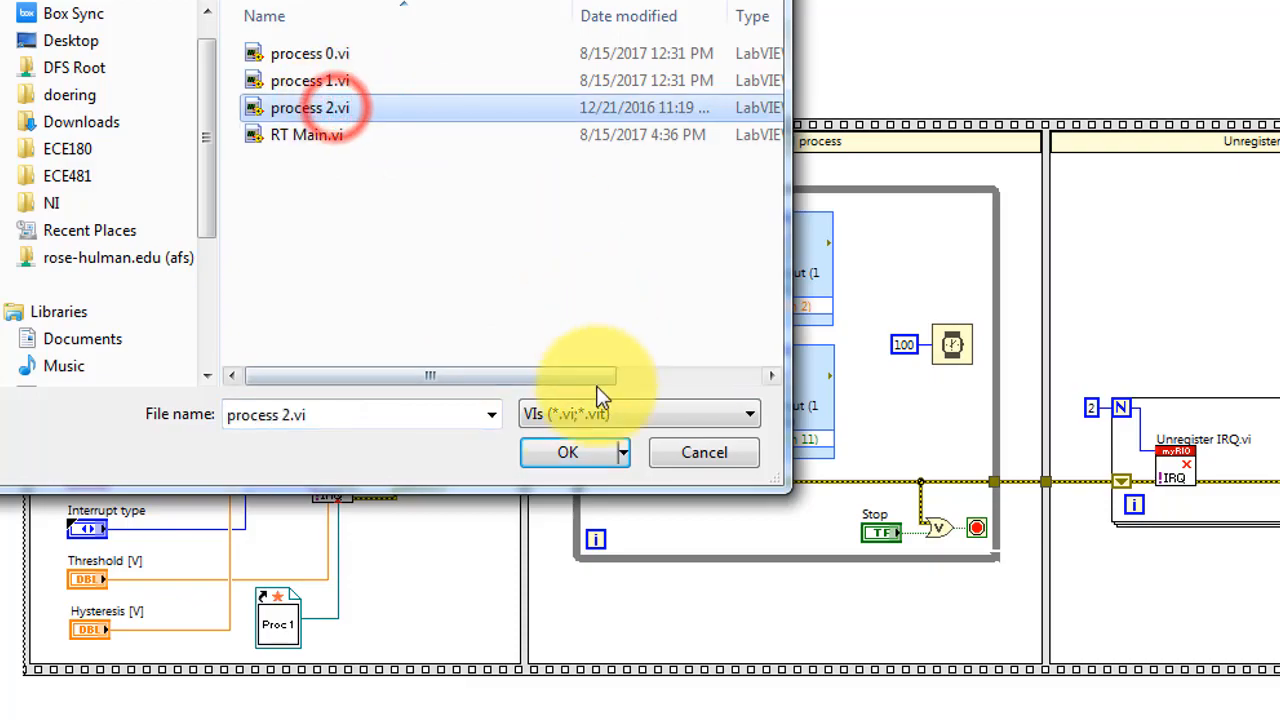
left_click(566, 452)
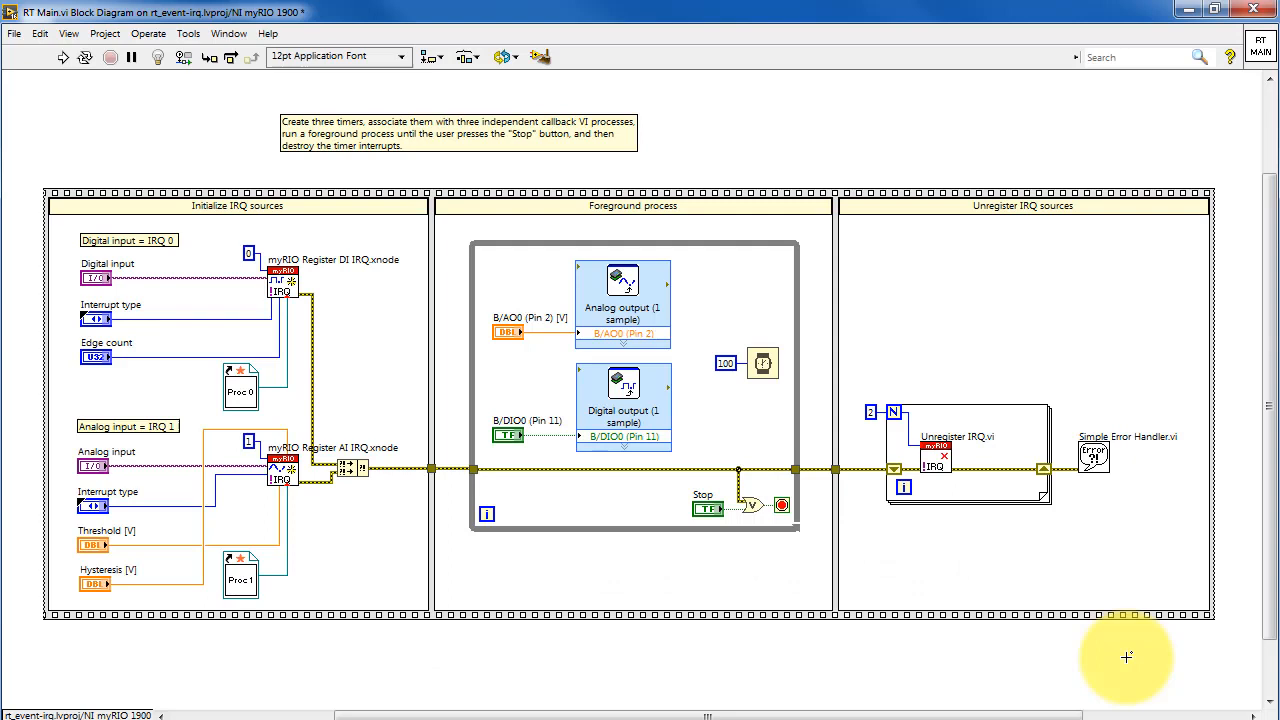
Show Context Help for the myRIO Register DI IRQ node's IRQ number, channel and callback inputs
left_click(1226, 57)
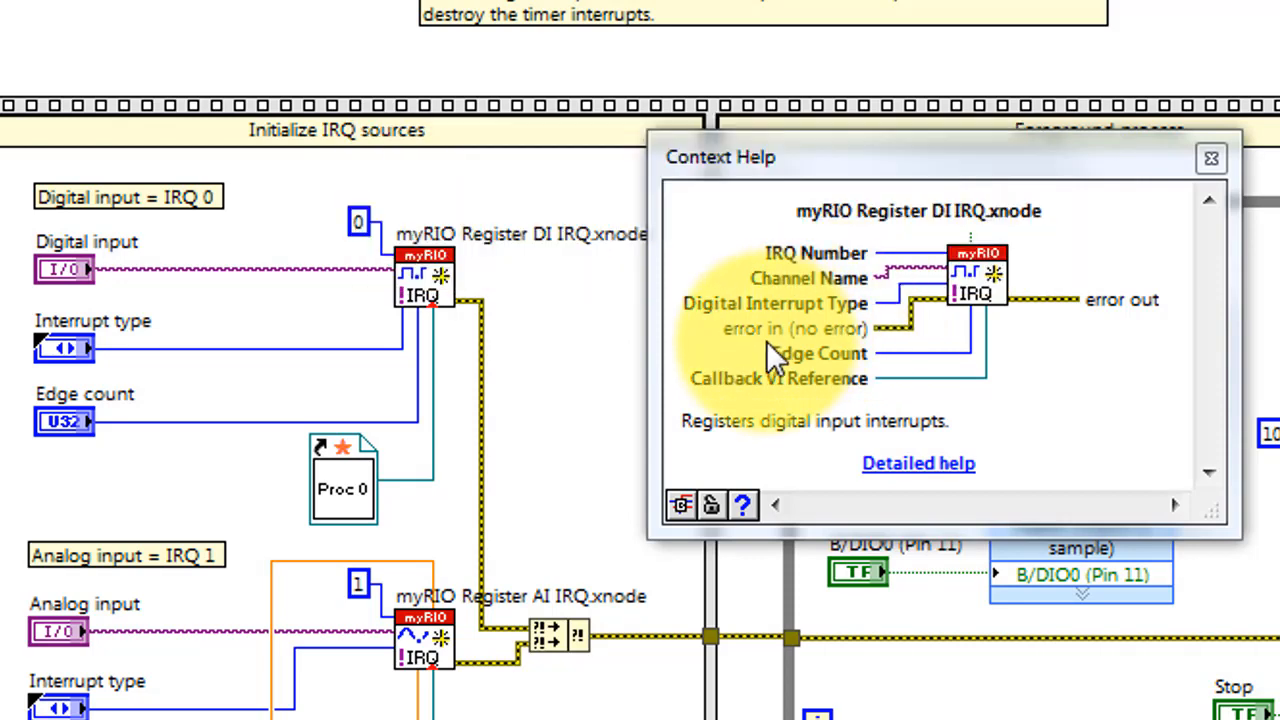
mouse_move(870, 380)
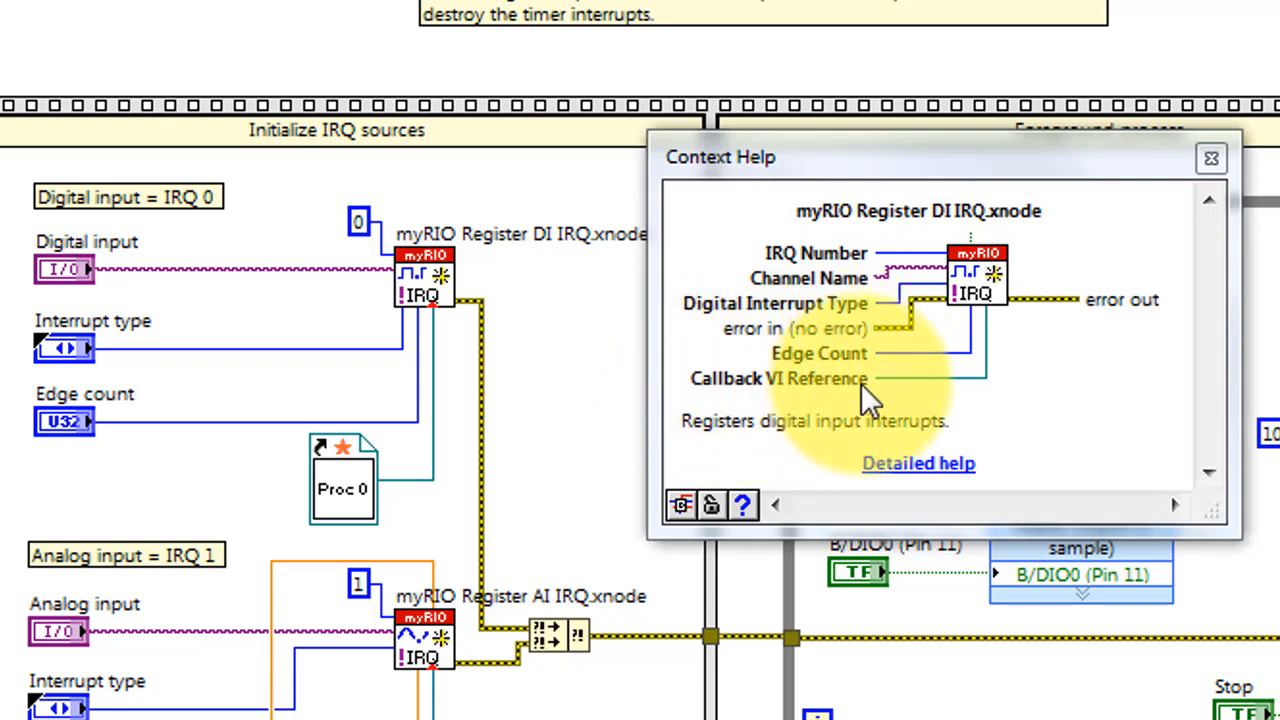
mouse_move(1233, 175)
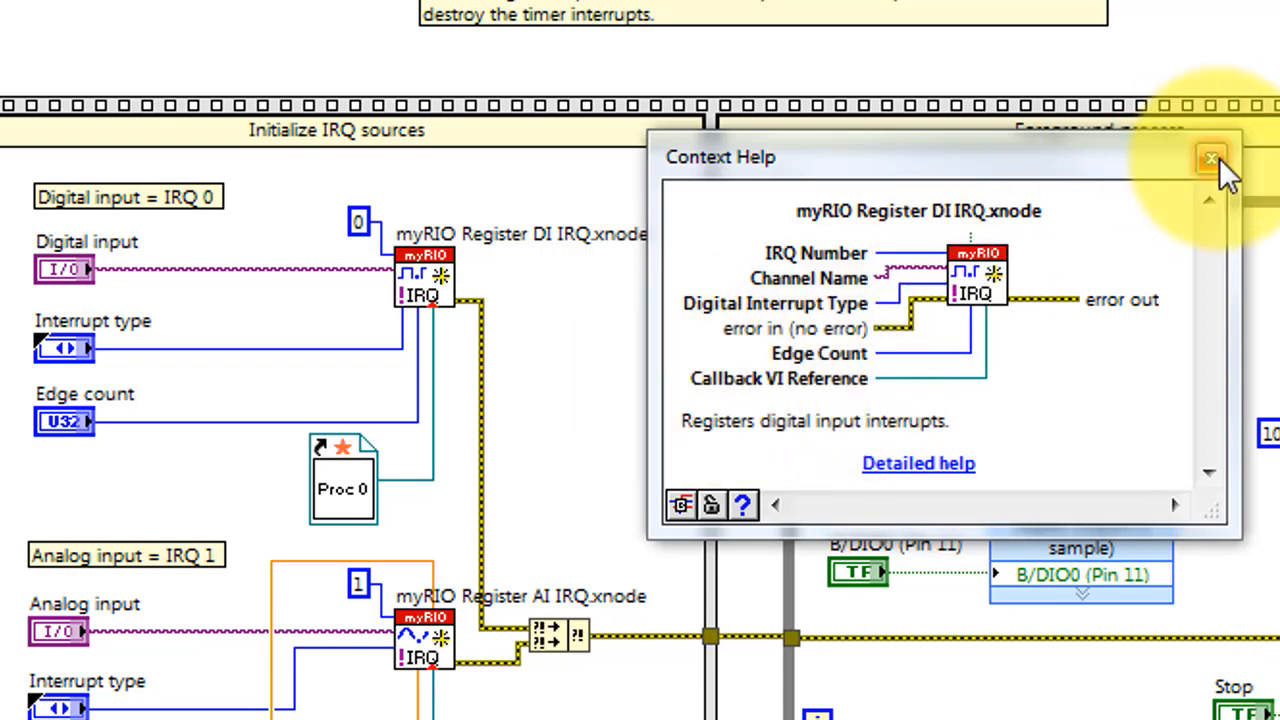
Close Context Help, then move the Register DI IRQ node and create an IRQ Number constant
left_click(1207, 159)
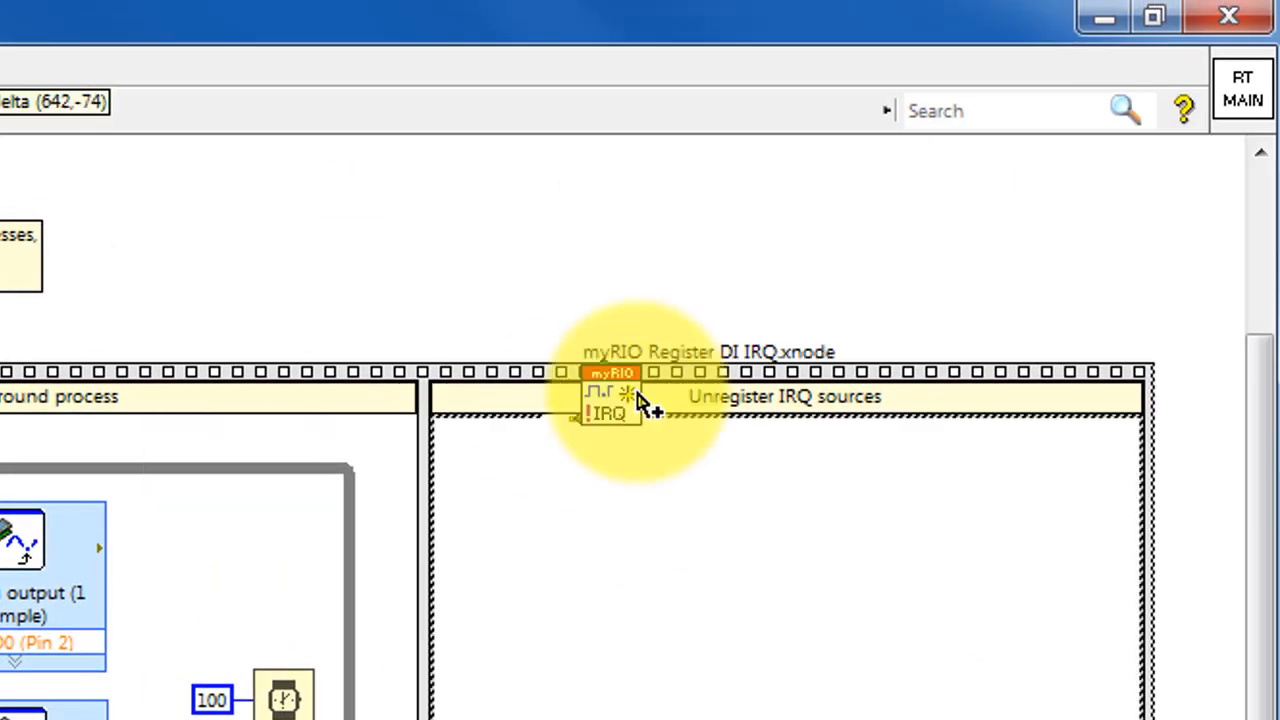
left_click_drag(610, 395, 705, 250)
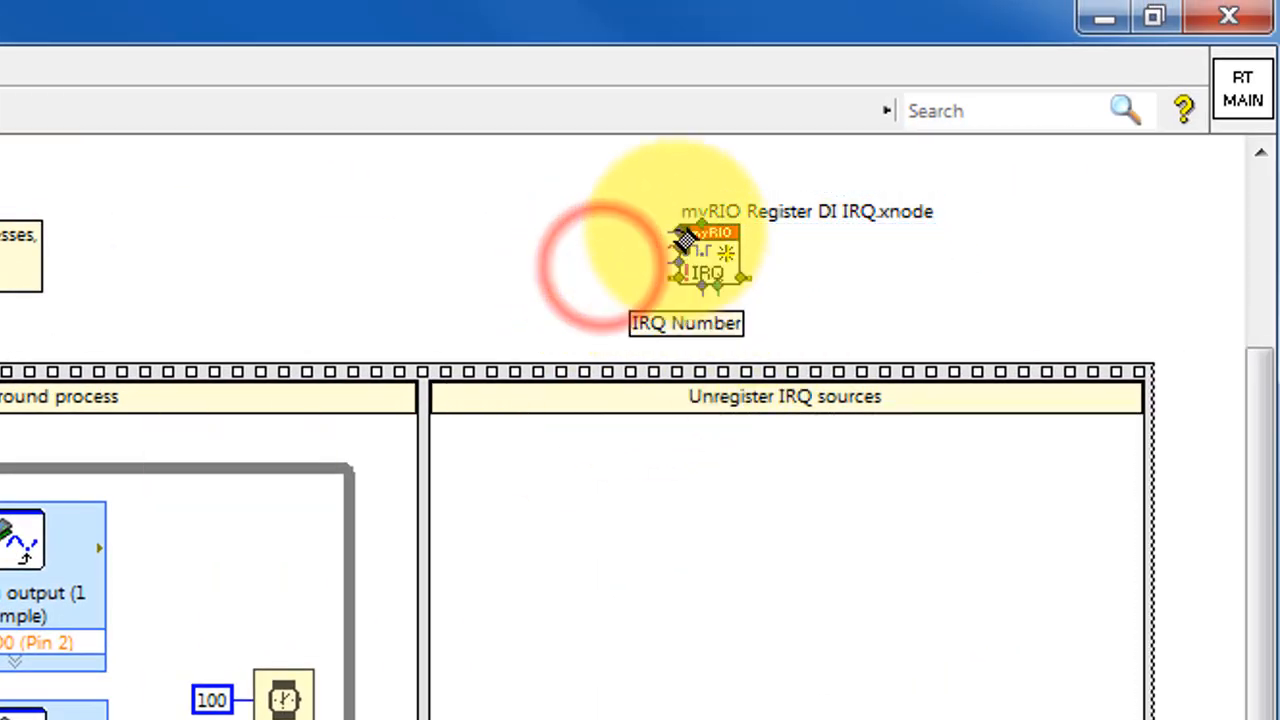
right_click(700, 250)
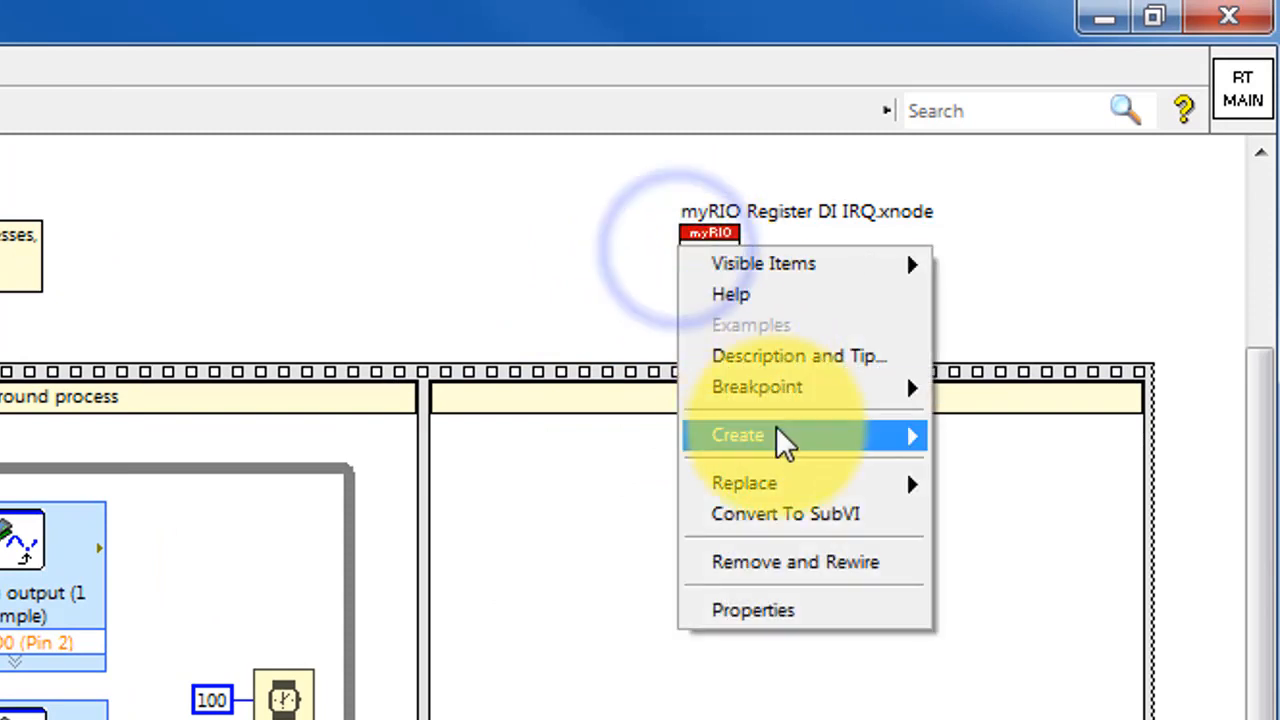
left_click(738, 435)
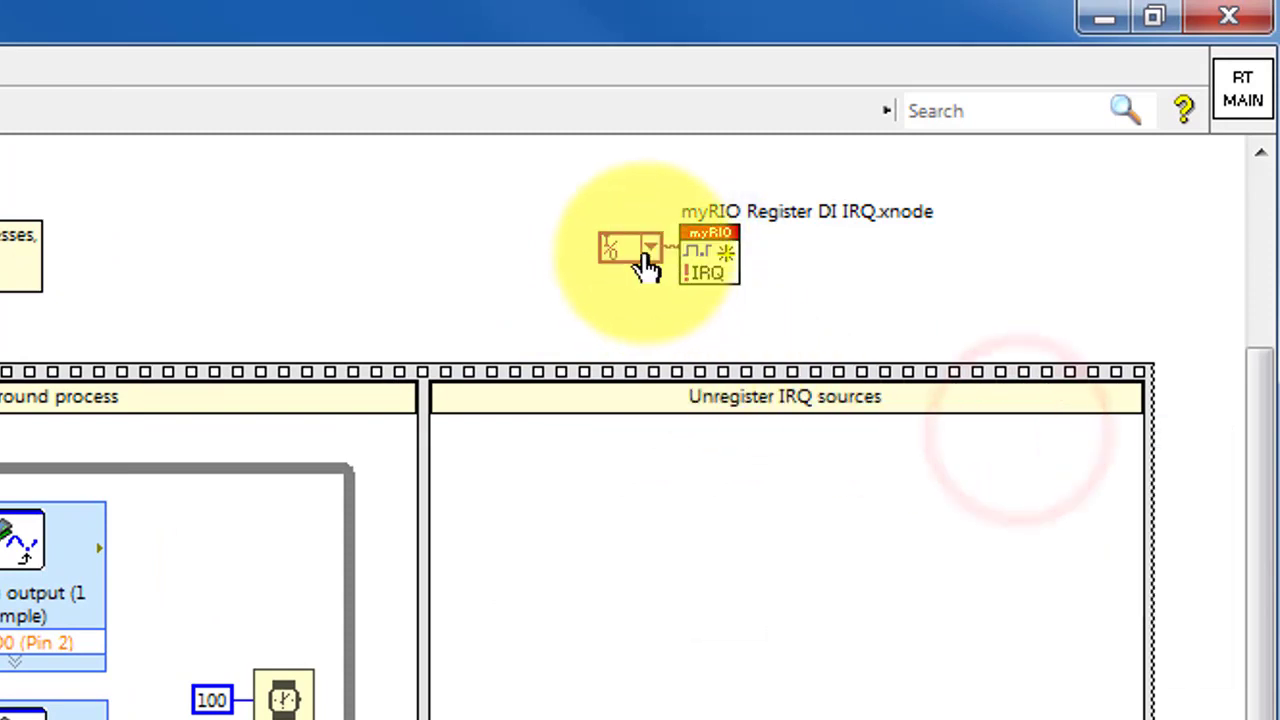
left_click(648, 248)
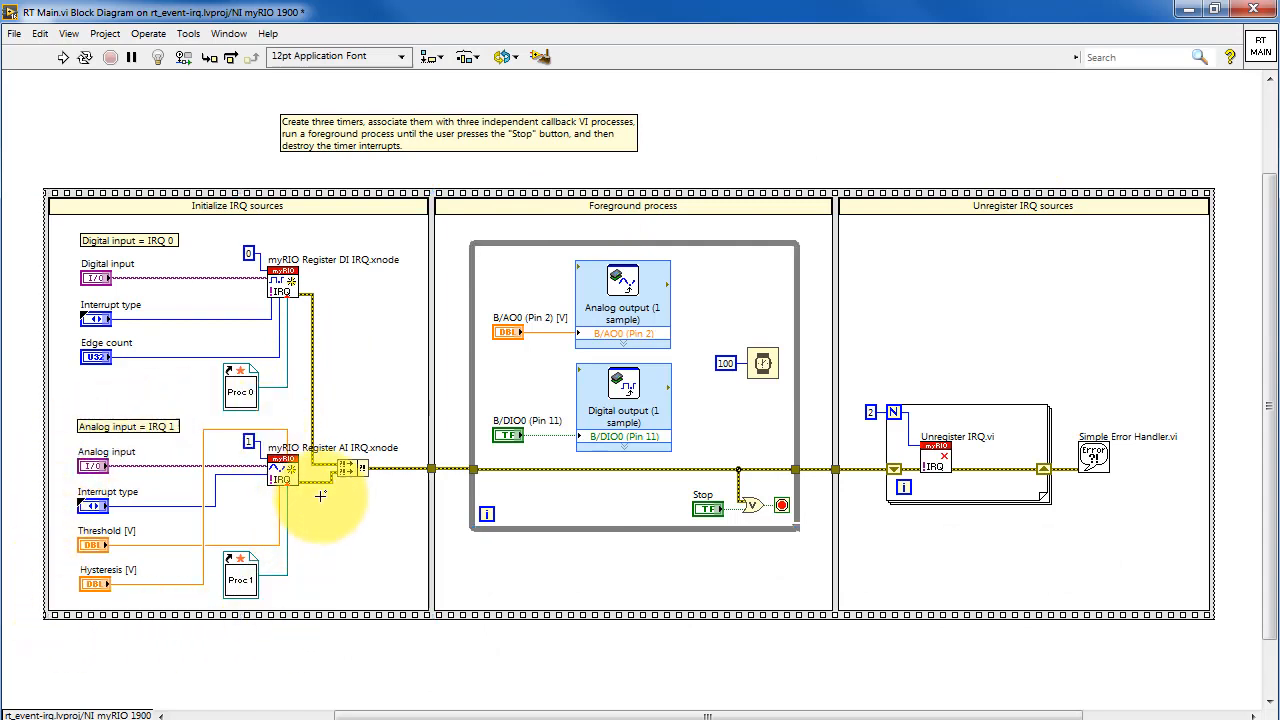
right_click(320, 497)
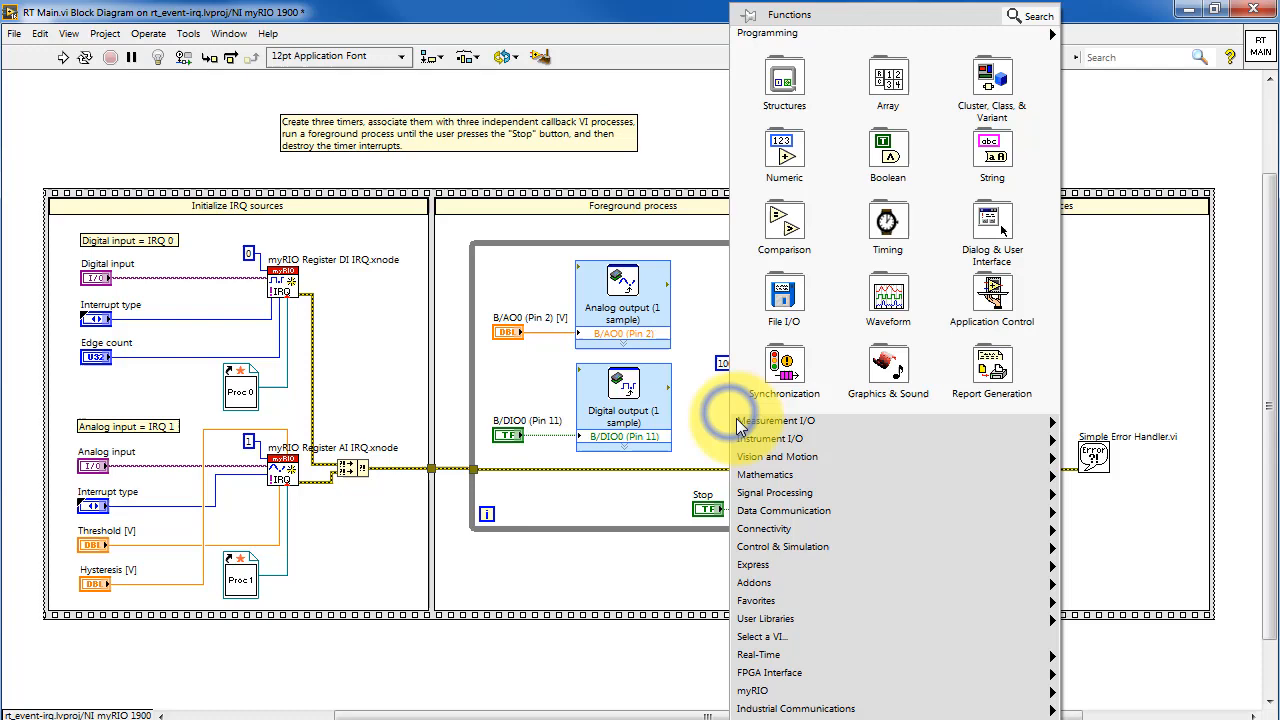
left_click(752, 690)
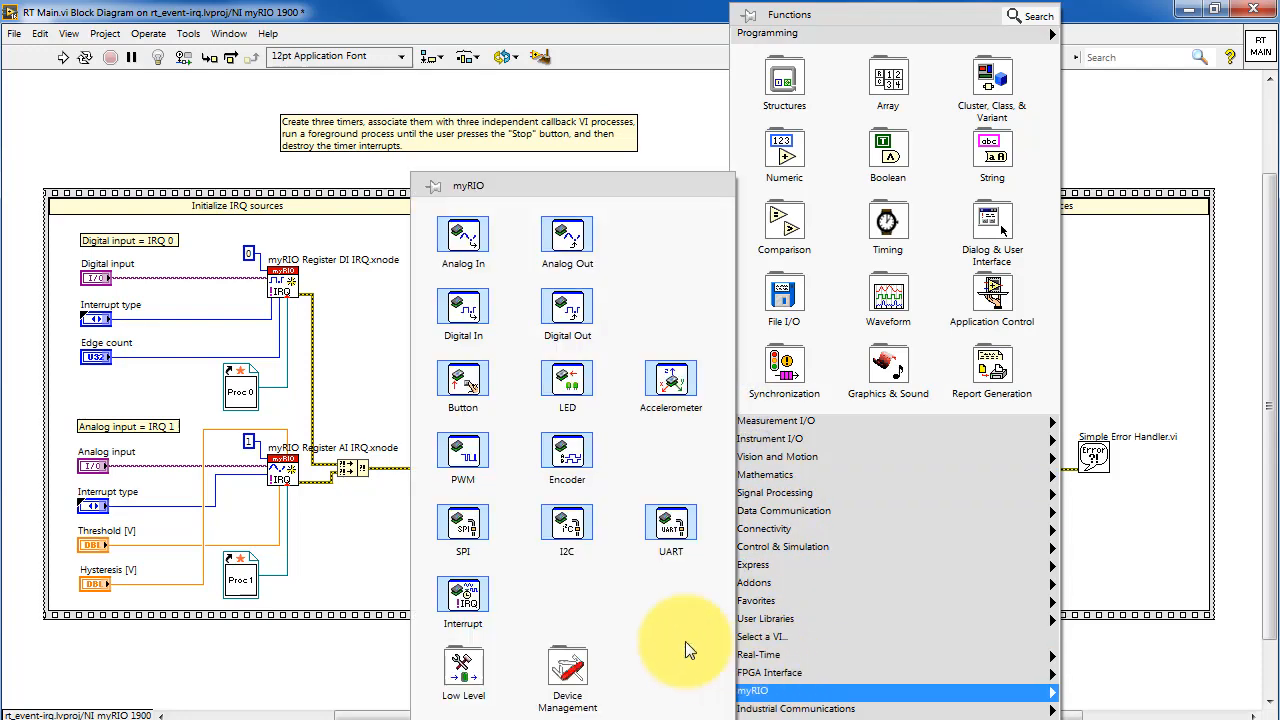
left_click(923, 308)
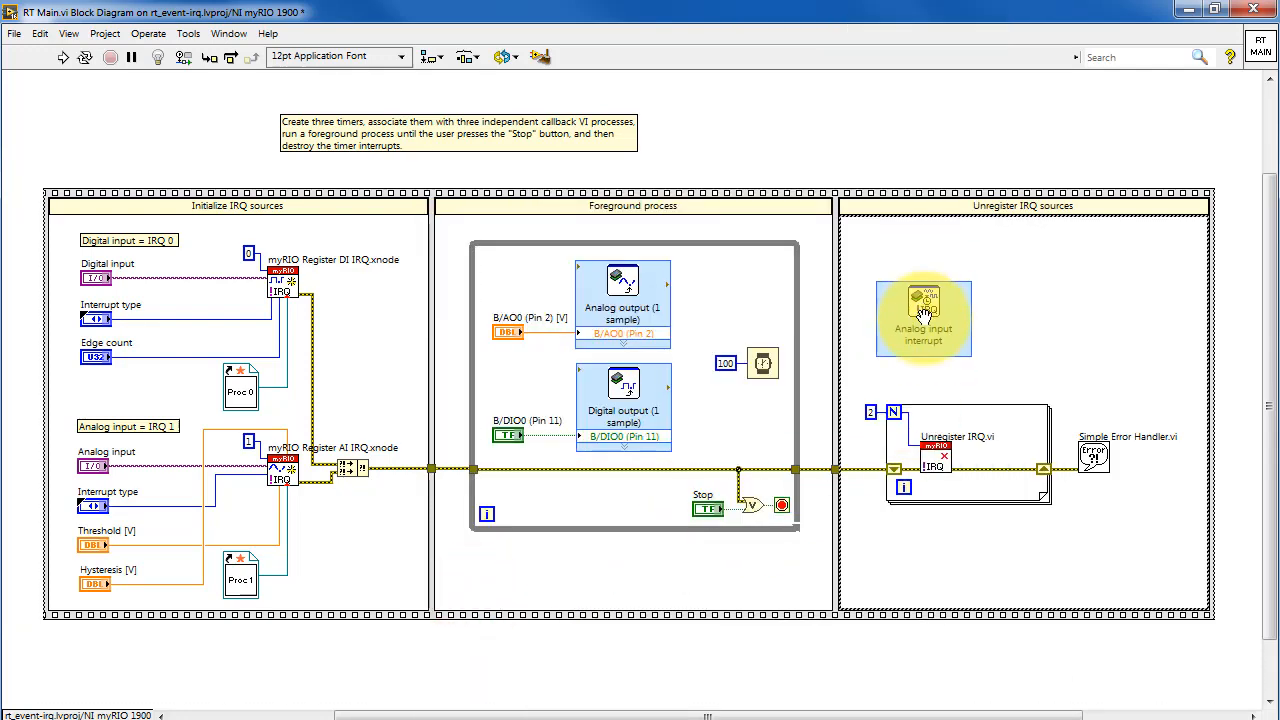
double_click(923, 310)
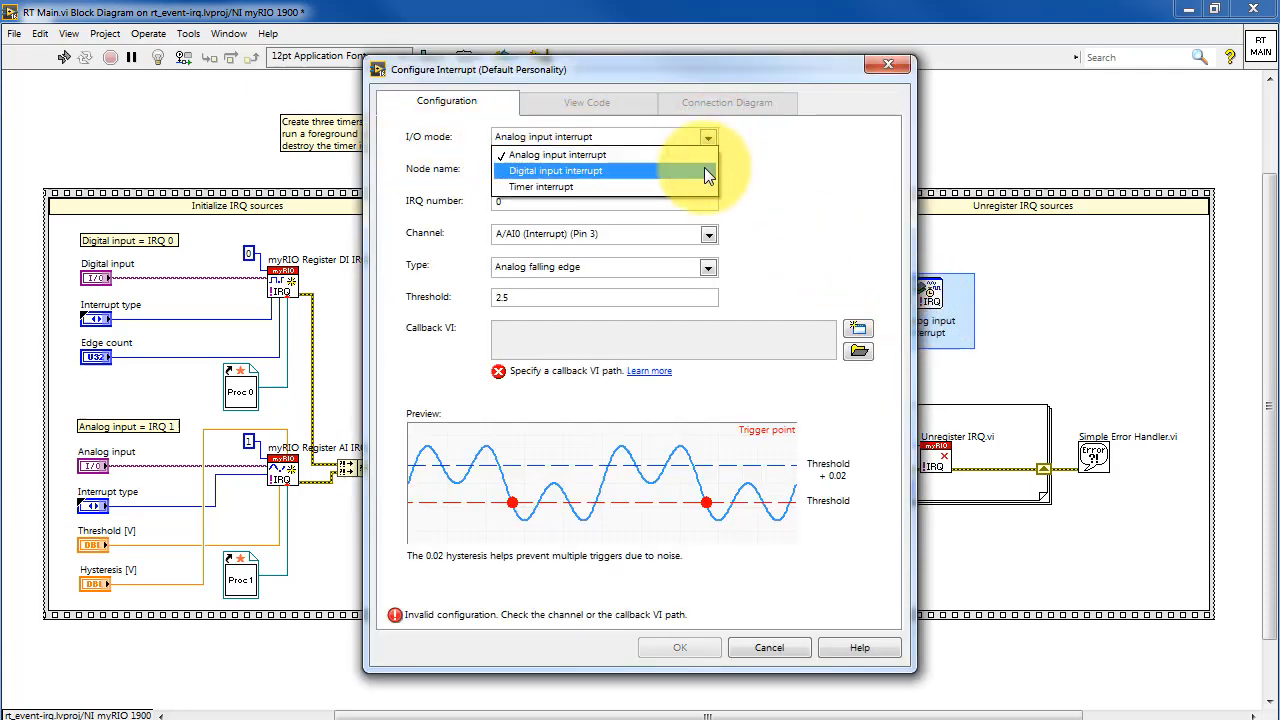
left_click(556, 154)
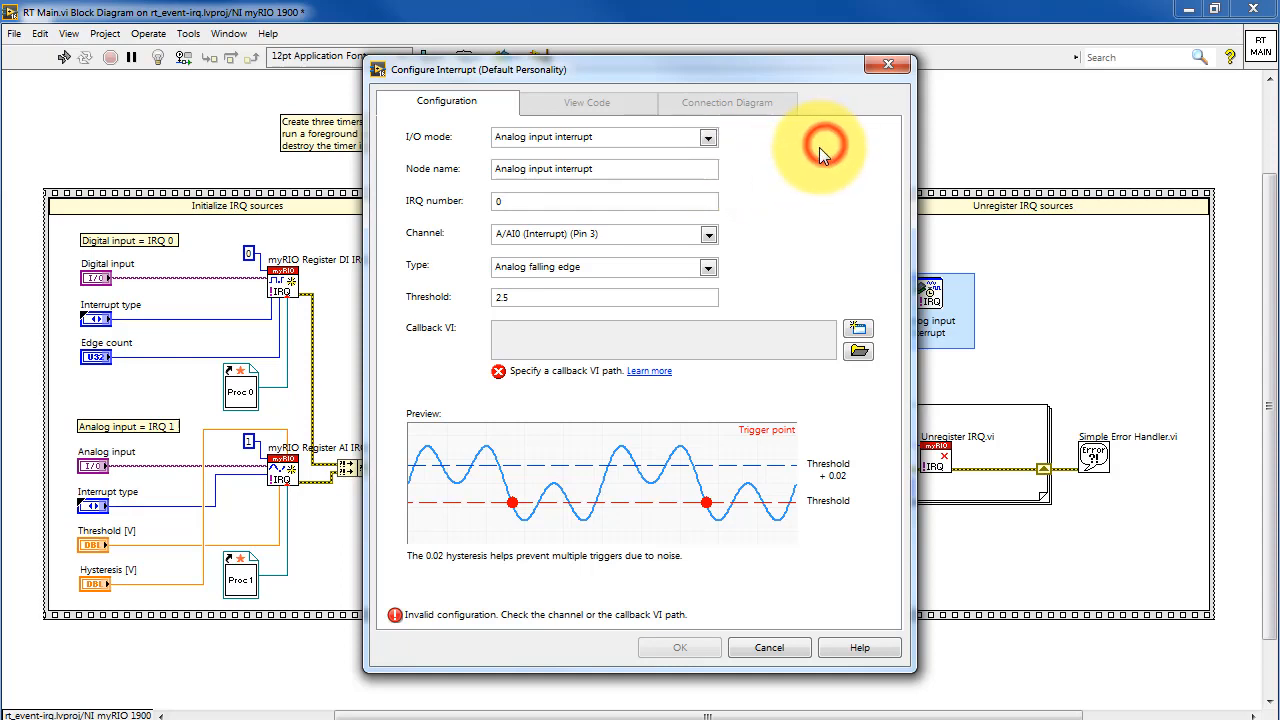
mouse_move(688, 247)
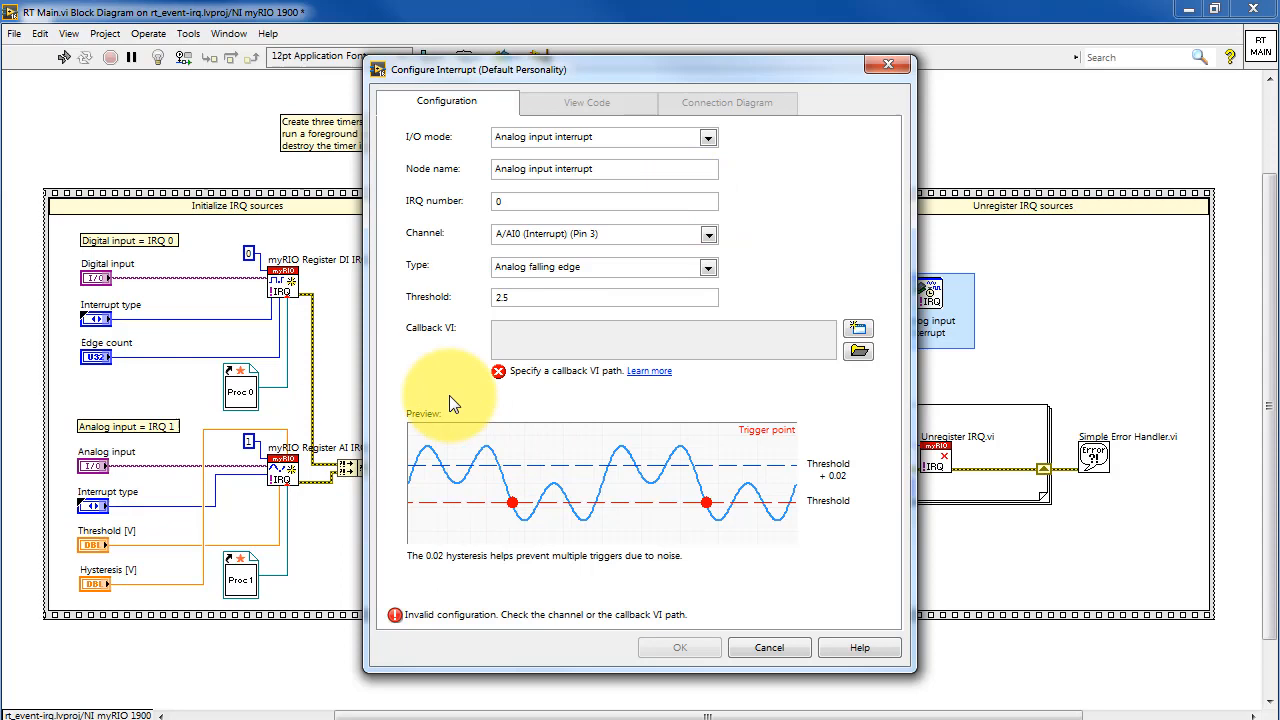
mouse_move(859, 550)
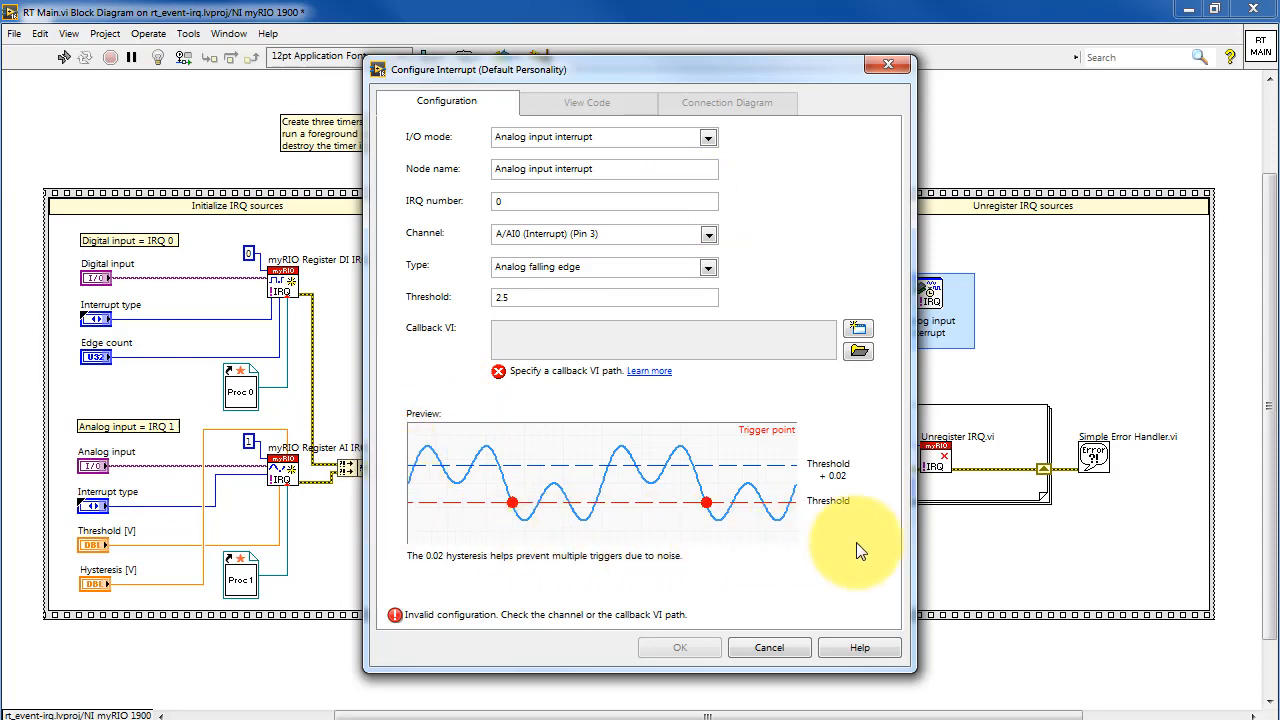
left_click(770, 647)
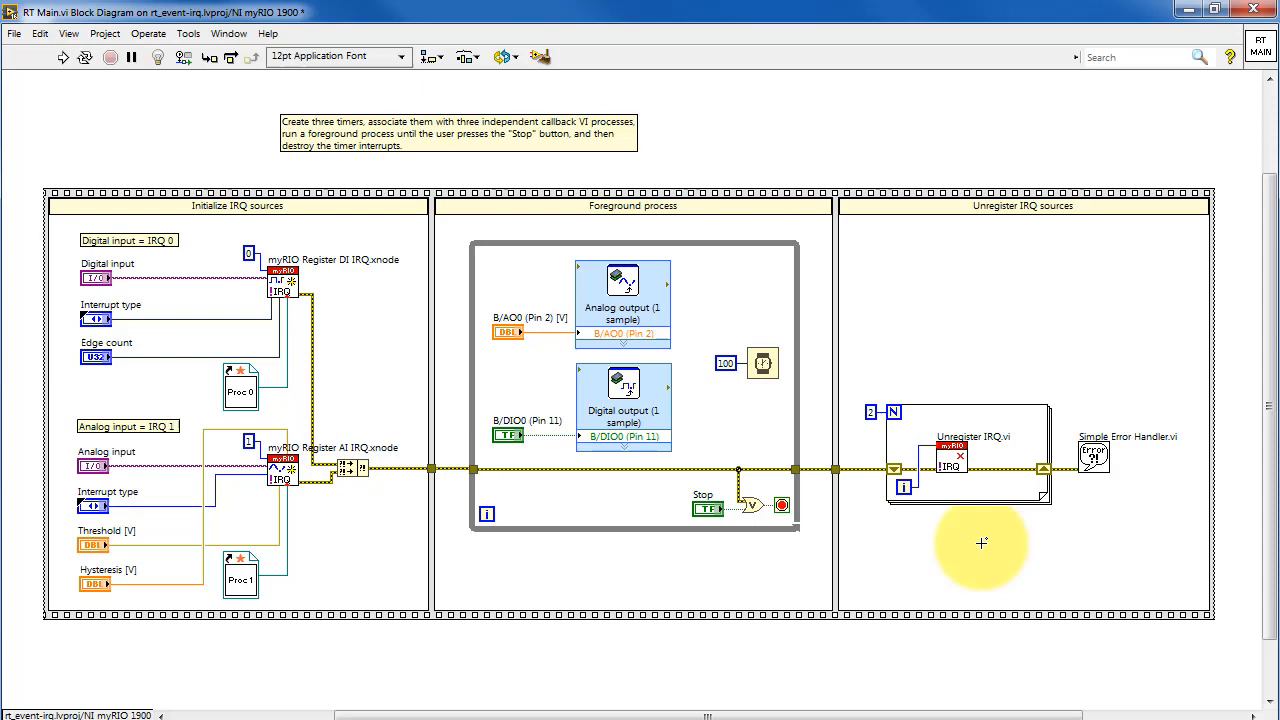
mouse_move(252, 408)
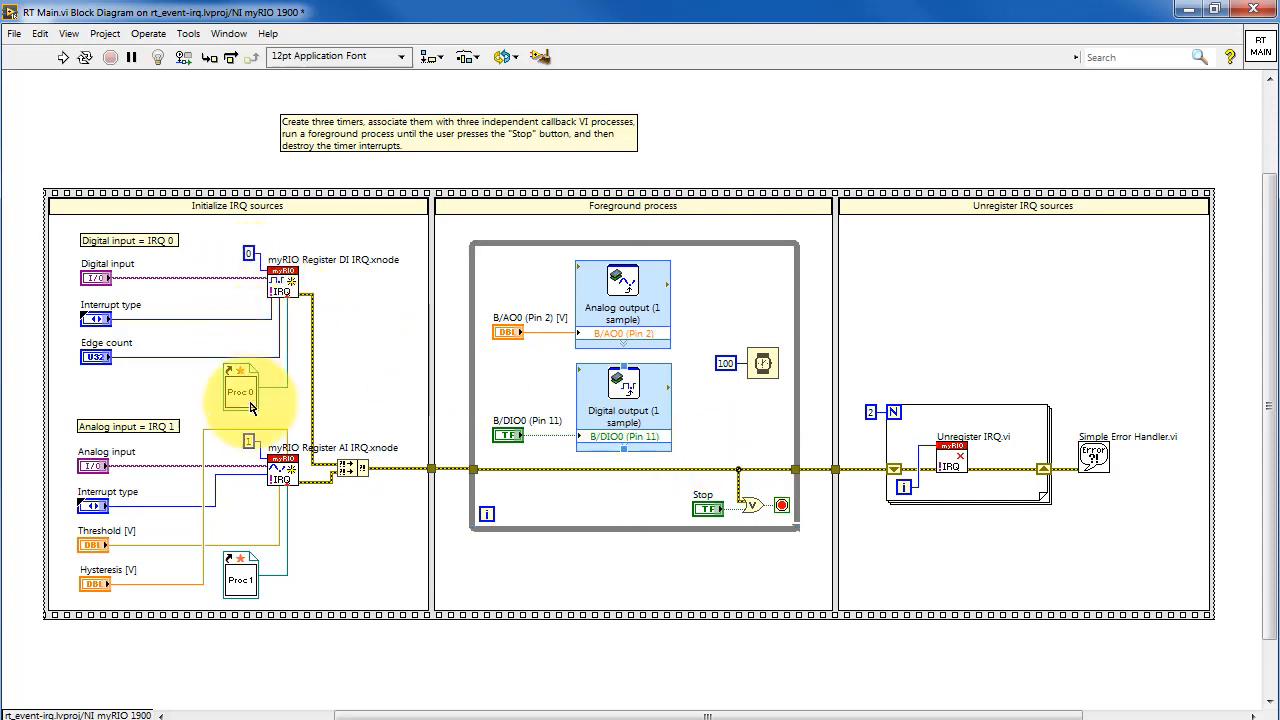